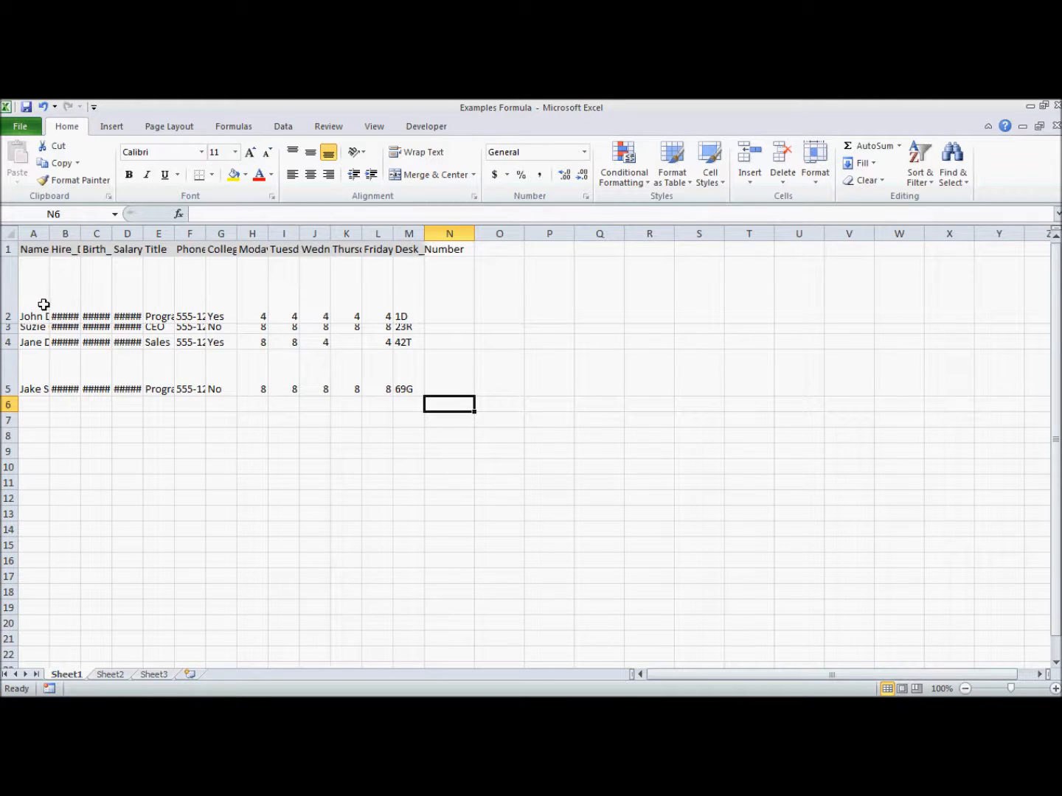
pyautogui.moveTo(48, 299)
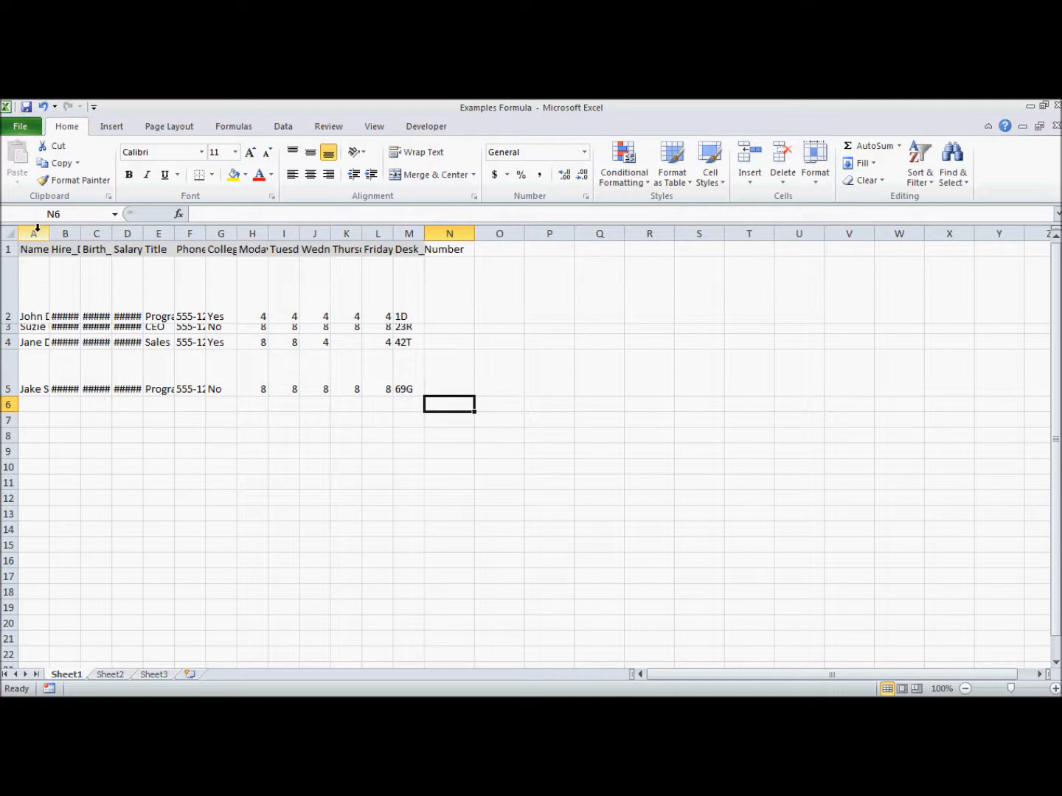
# Step: Select the Name column for resizing, then deselect it
pyautogui.click(33, 233)
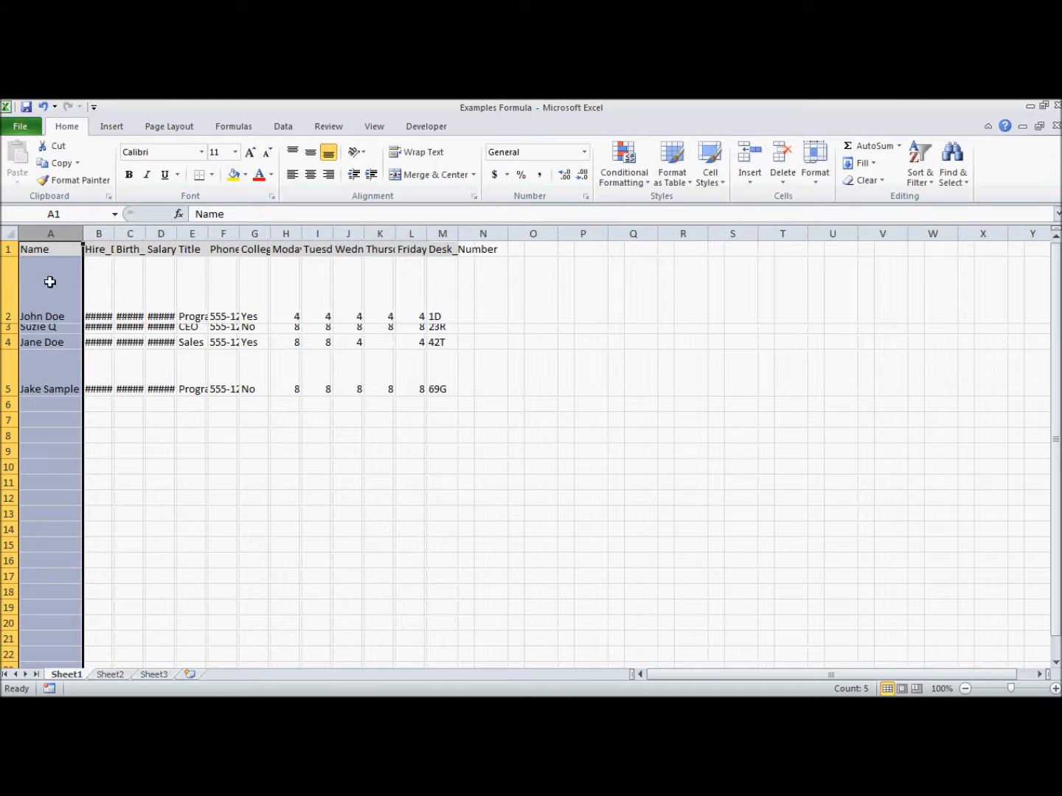
pyautogui.click(50, 342)
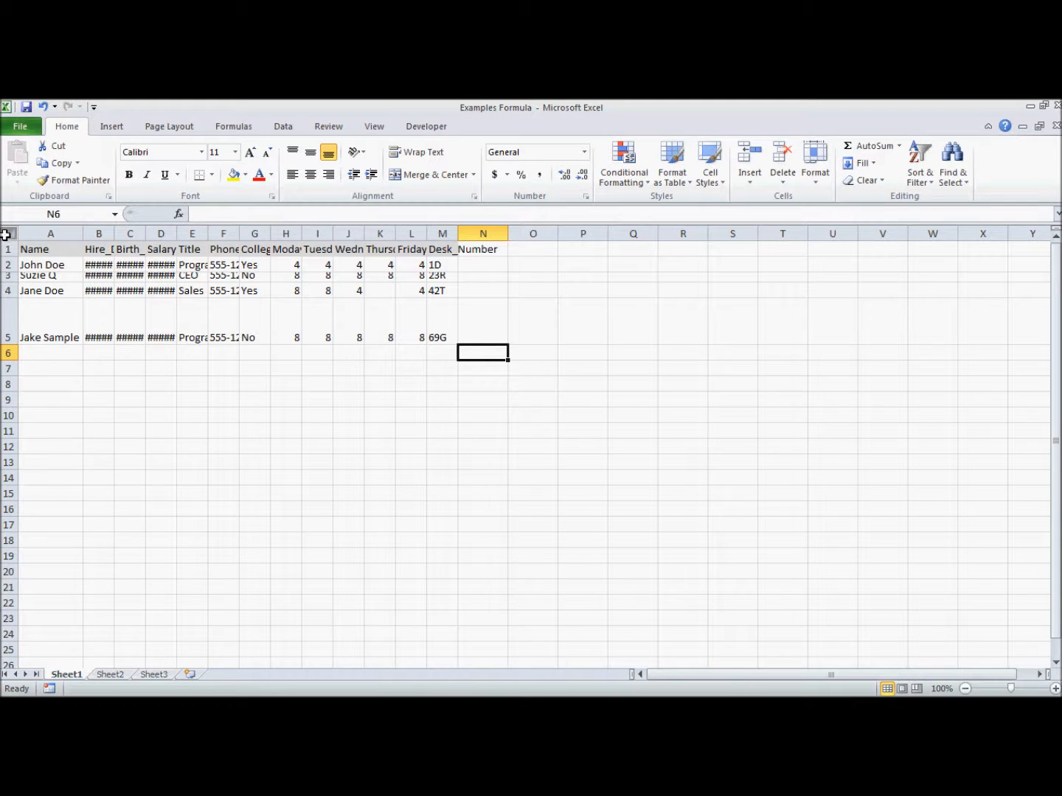
# Step: Select the whole sheet, the Hire_Date and Phone_Number columns, then Name through Phone_Number
pyautogui.click(8, 233)
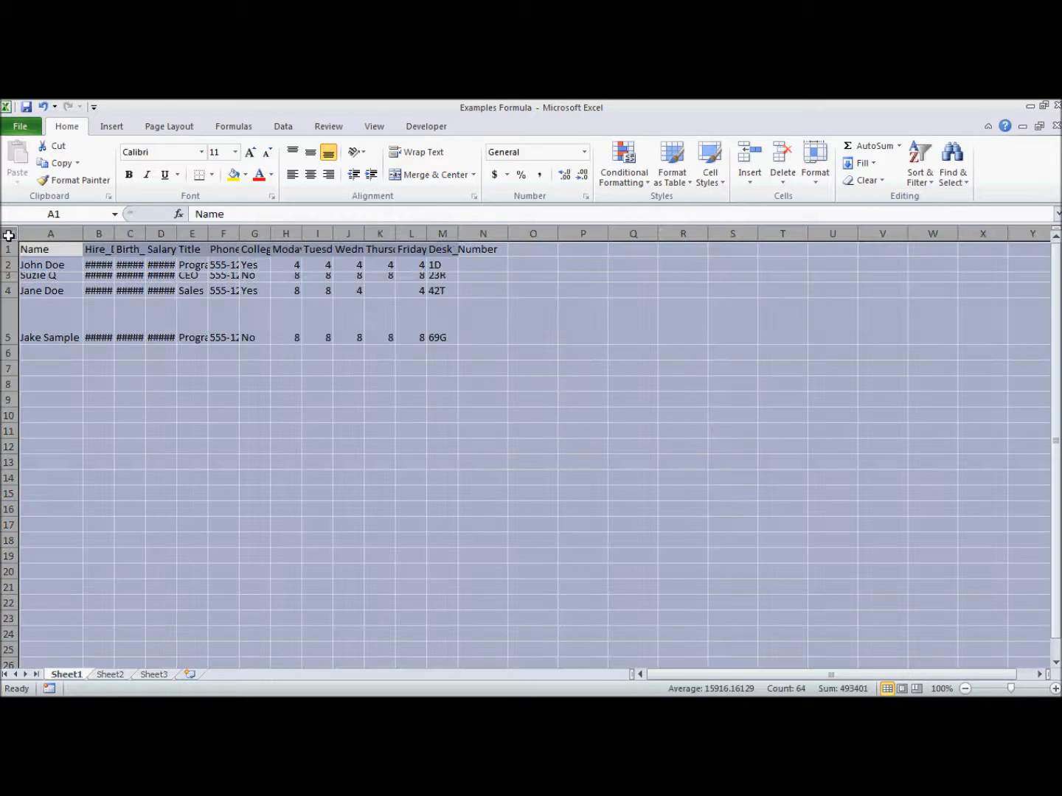
pyautogui.moveTo(80, 238)
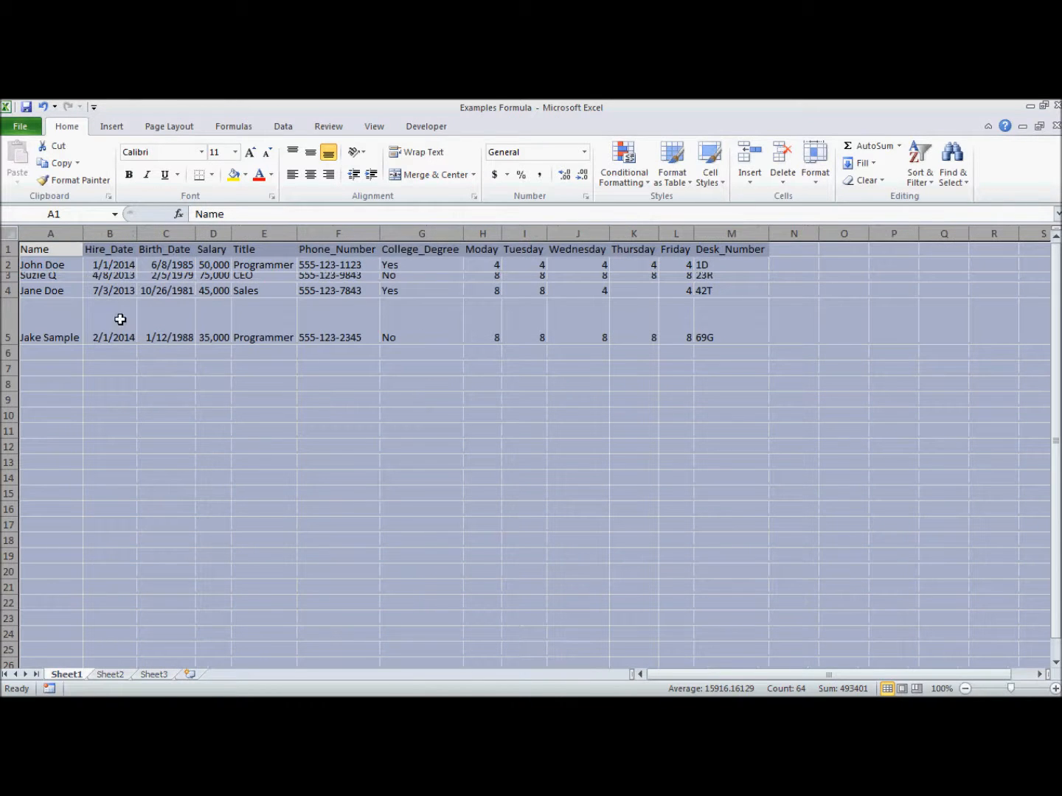
pyautogui.click(109, 234)
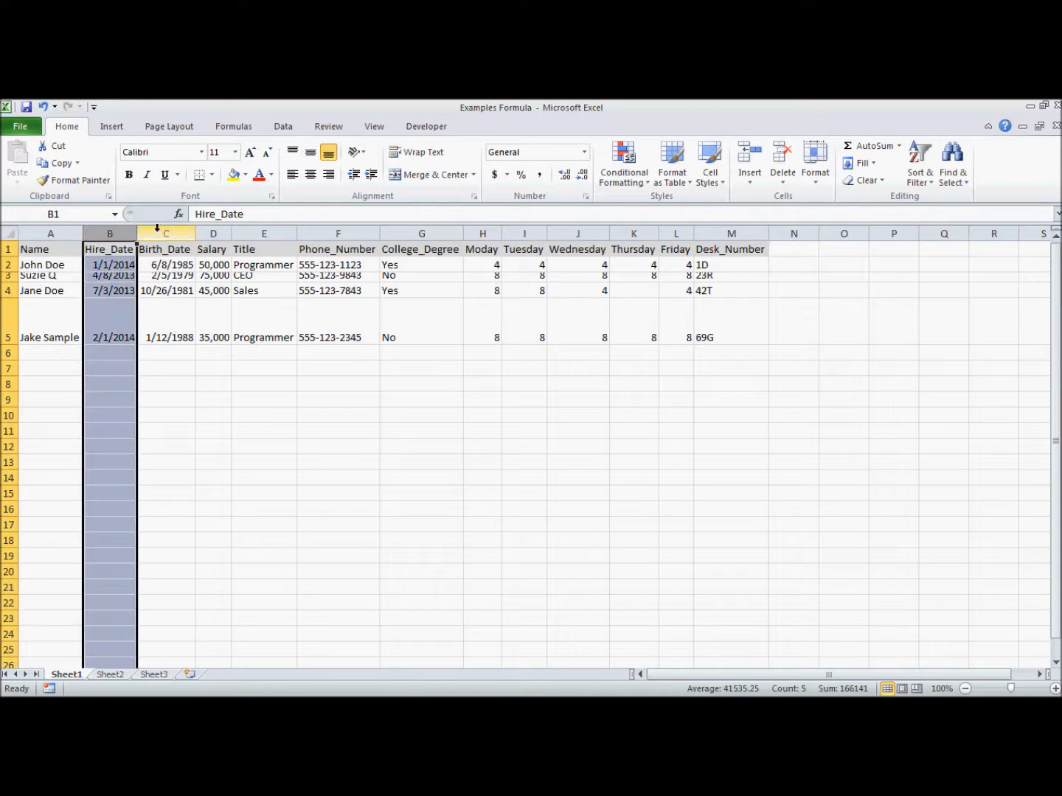
pyautogui.click(338, 233)
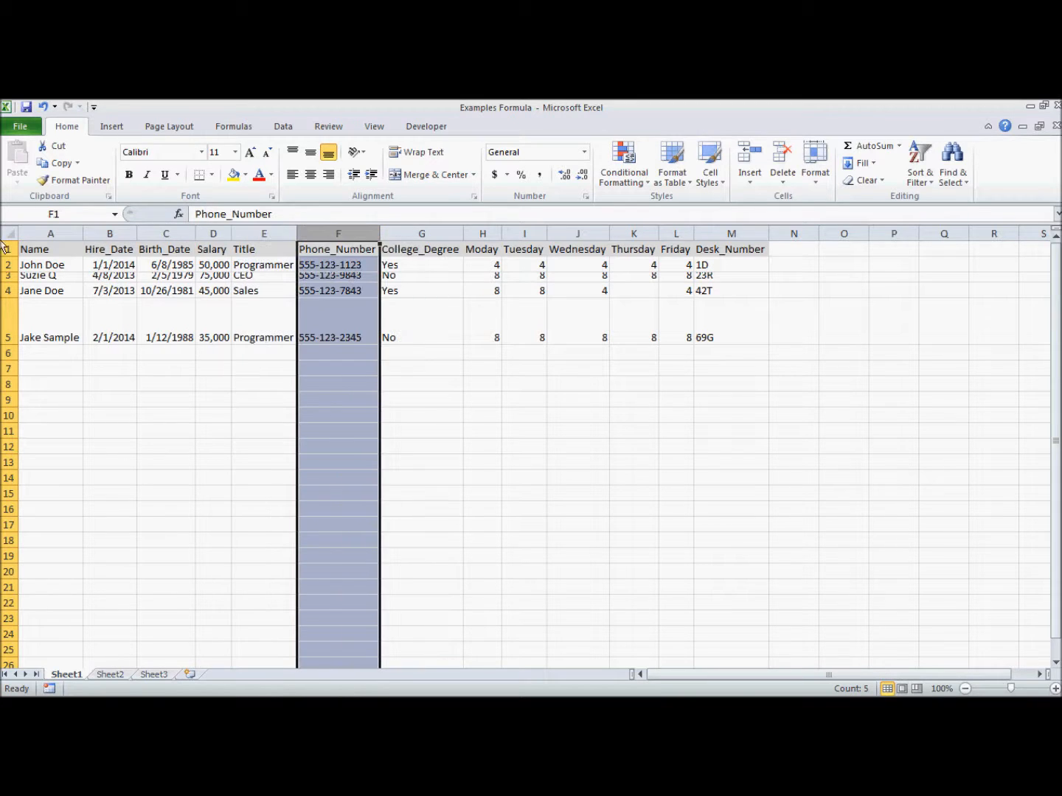
pyautogui.click(9, 233)
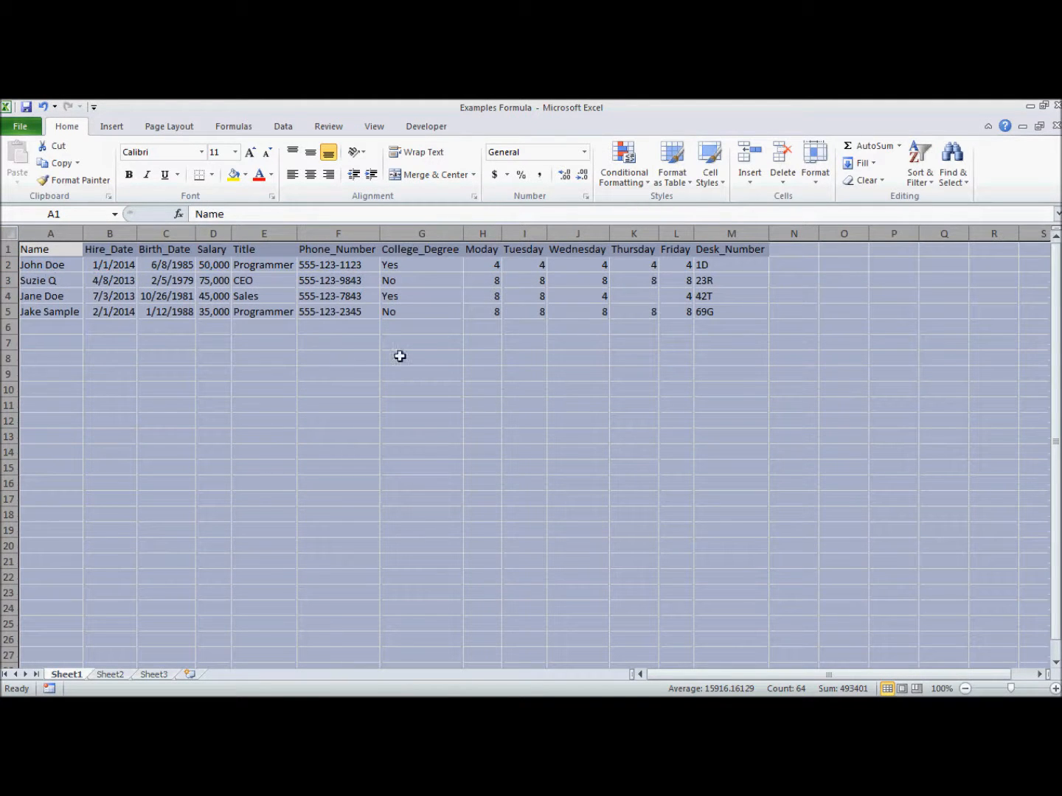
pyautogui.click(731, 312)
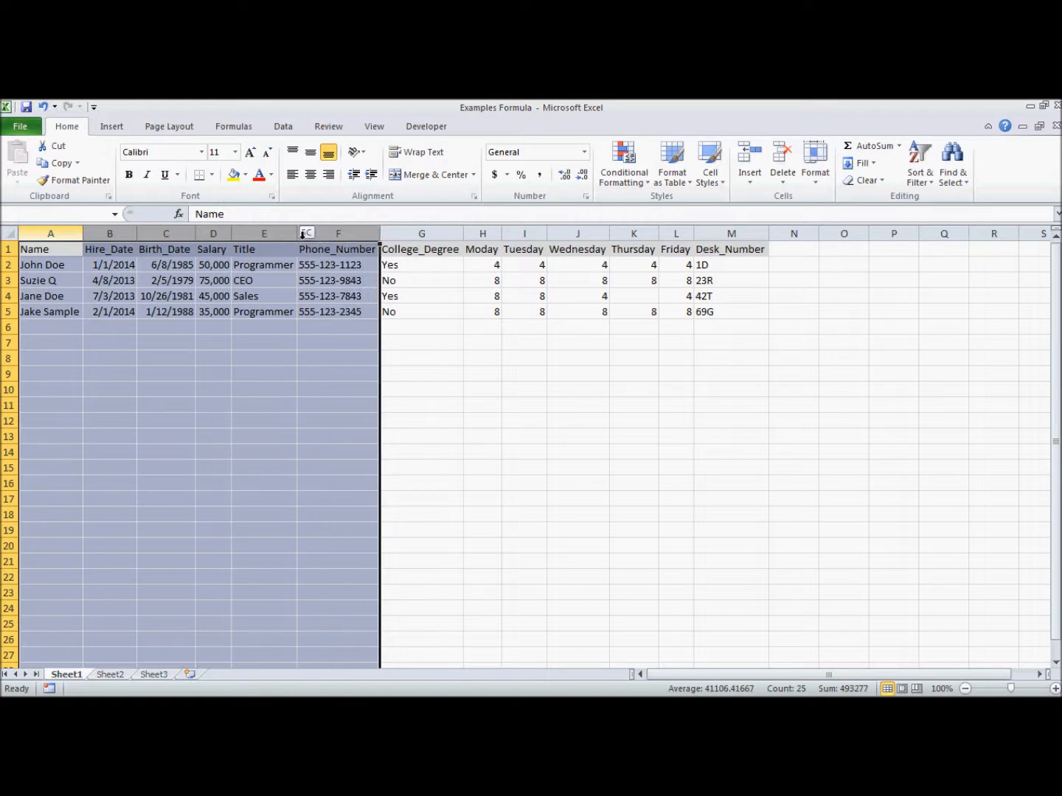
# Step: Give columns Name through Phone_Number one shared wider width through Column Width
pyautogui.rightClick(339, 233)
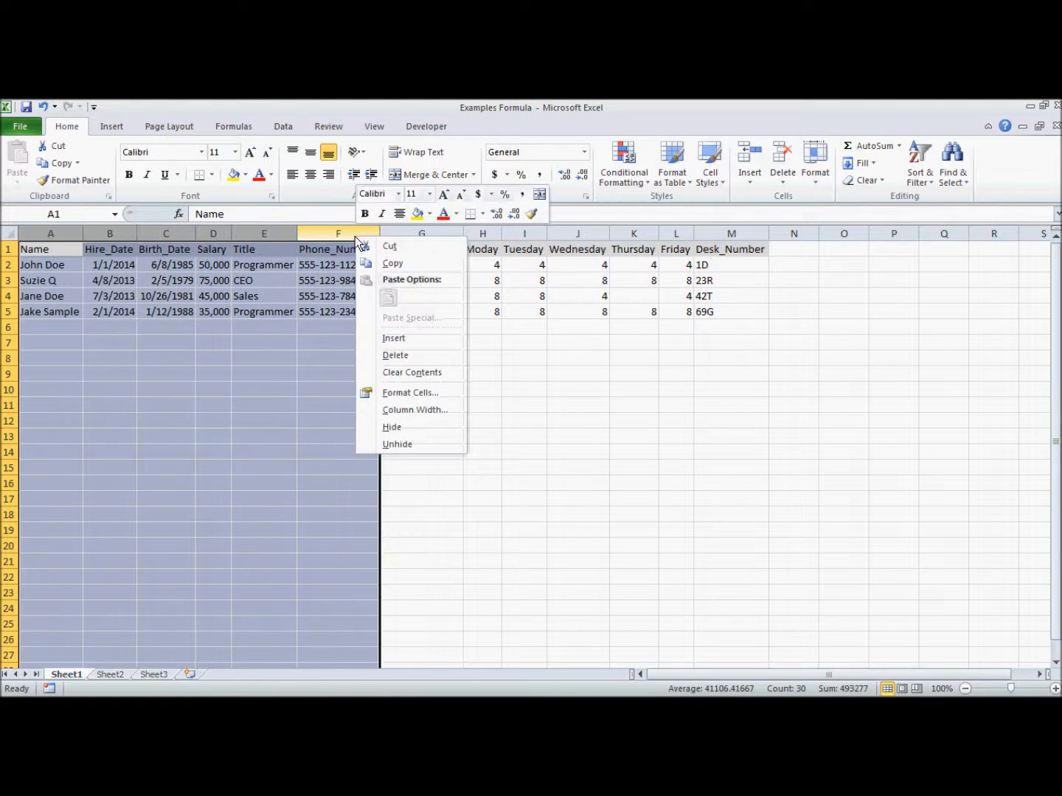
pyautogui.moveTo(411, 409)
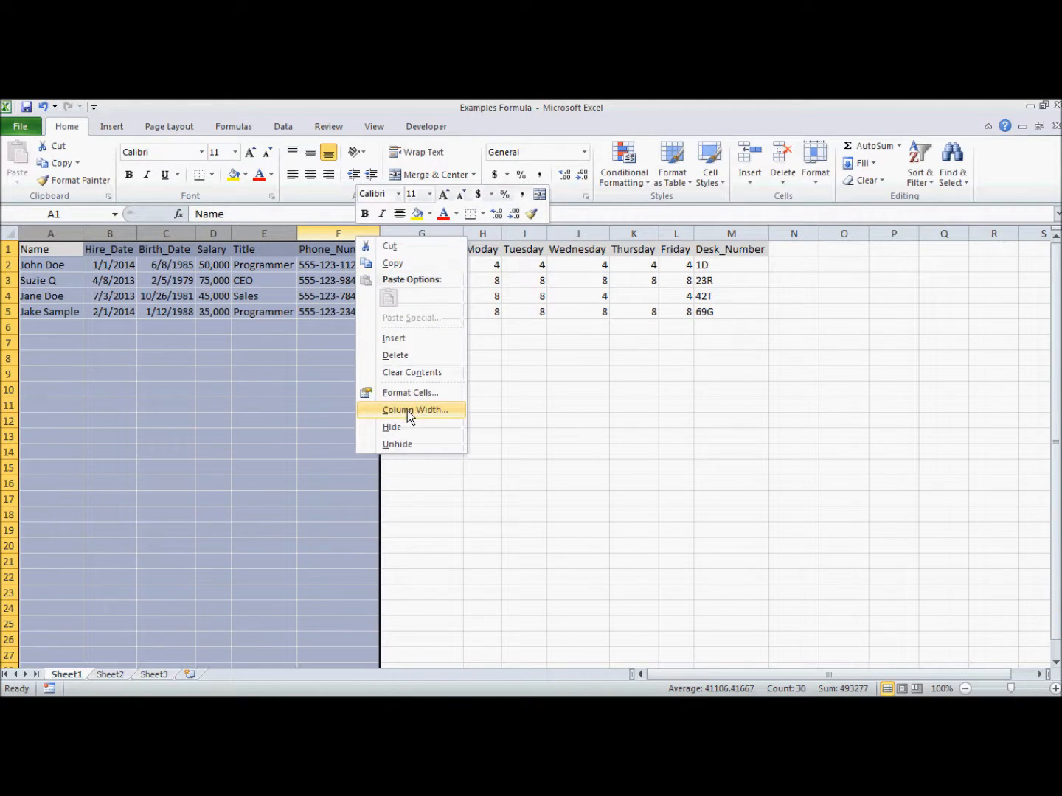
pyautogui.click(415, 410)
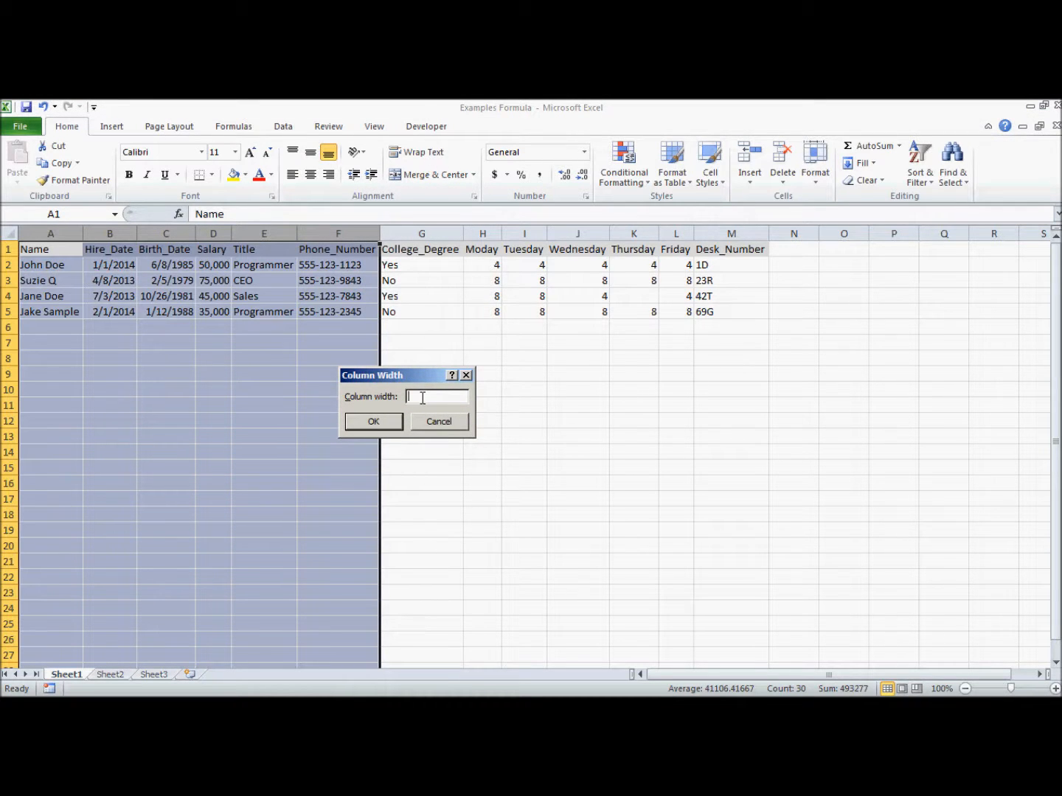
pyautogui.click(373, 421)
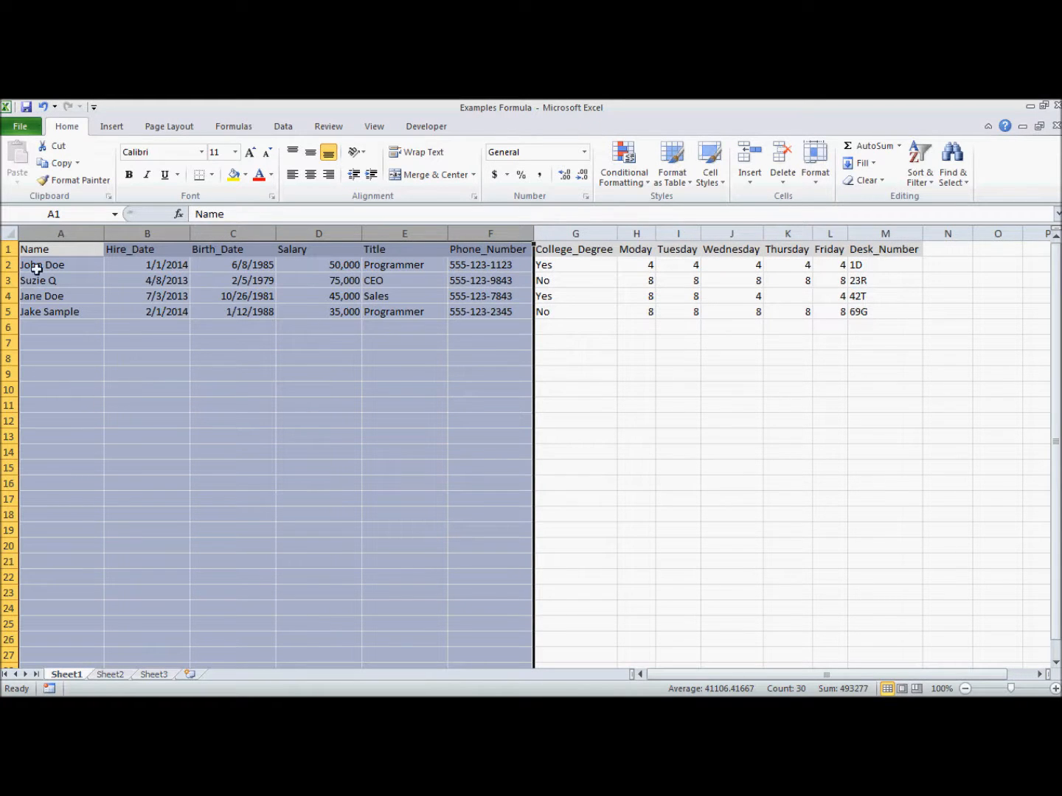
pyautogui.click(147, 311)
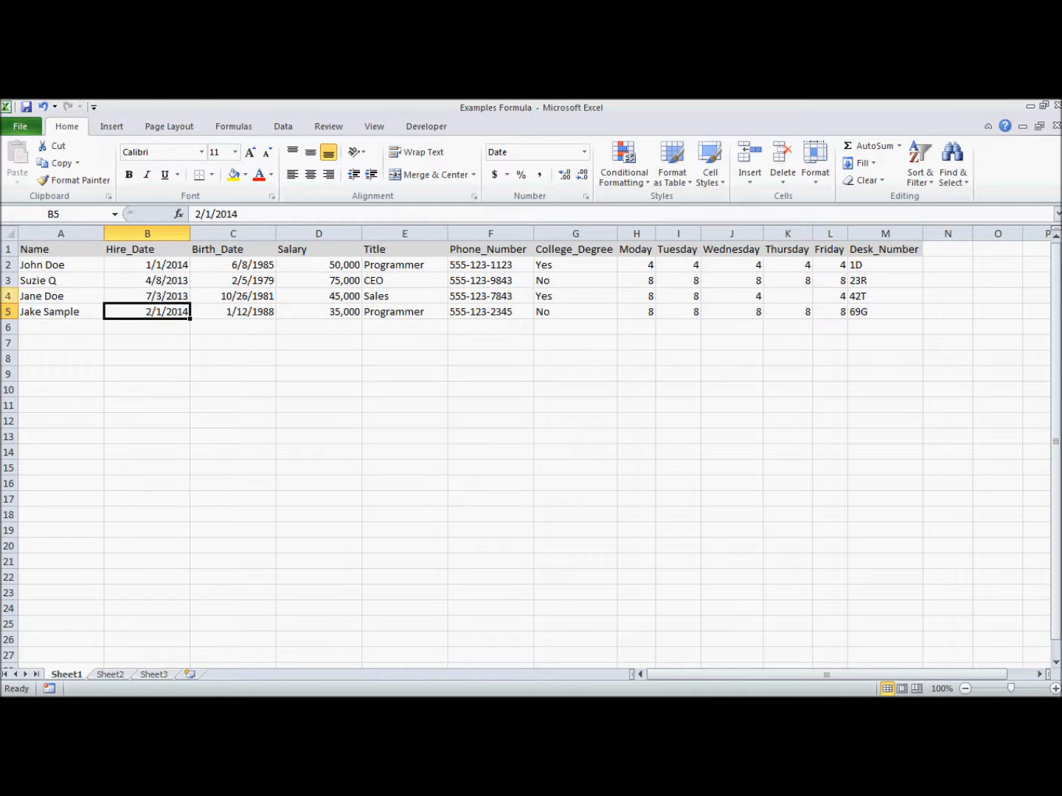
pyautogui.moveTo(72, 296)
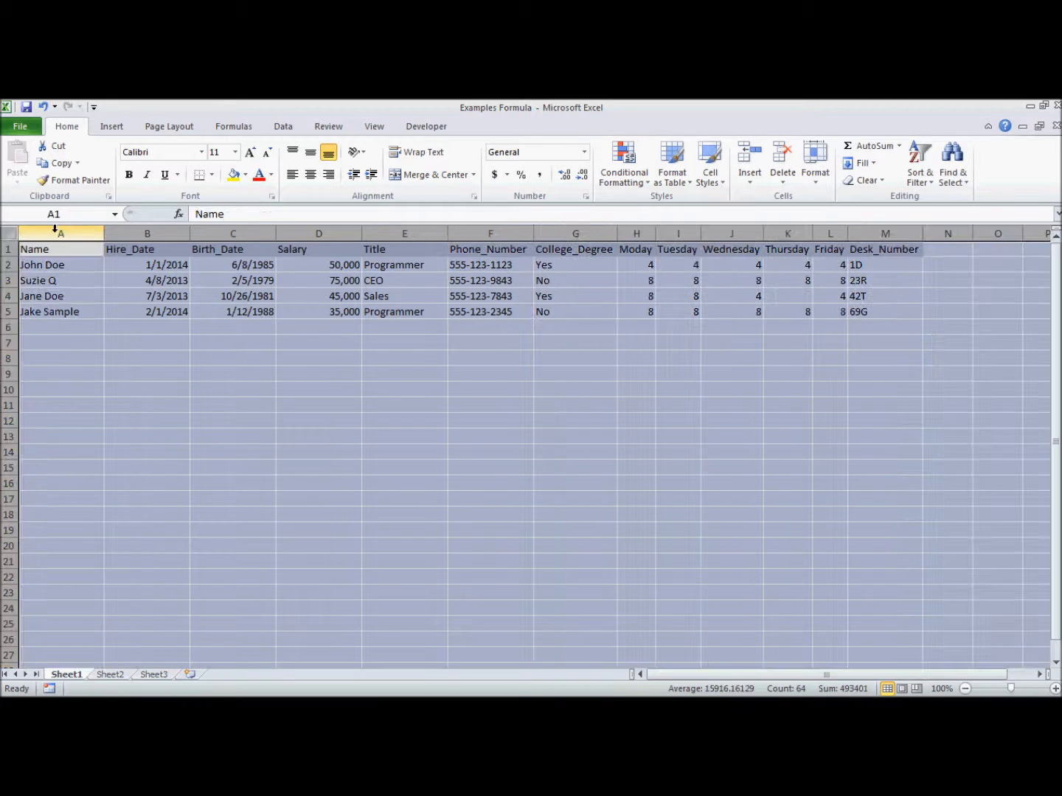
# Step: Set rows 2–4 to height 20, then select the entire sheet and clear the selection
pyautogui.click(50, 280)
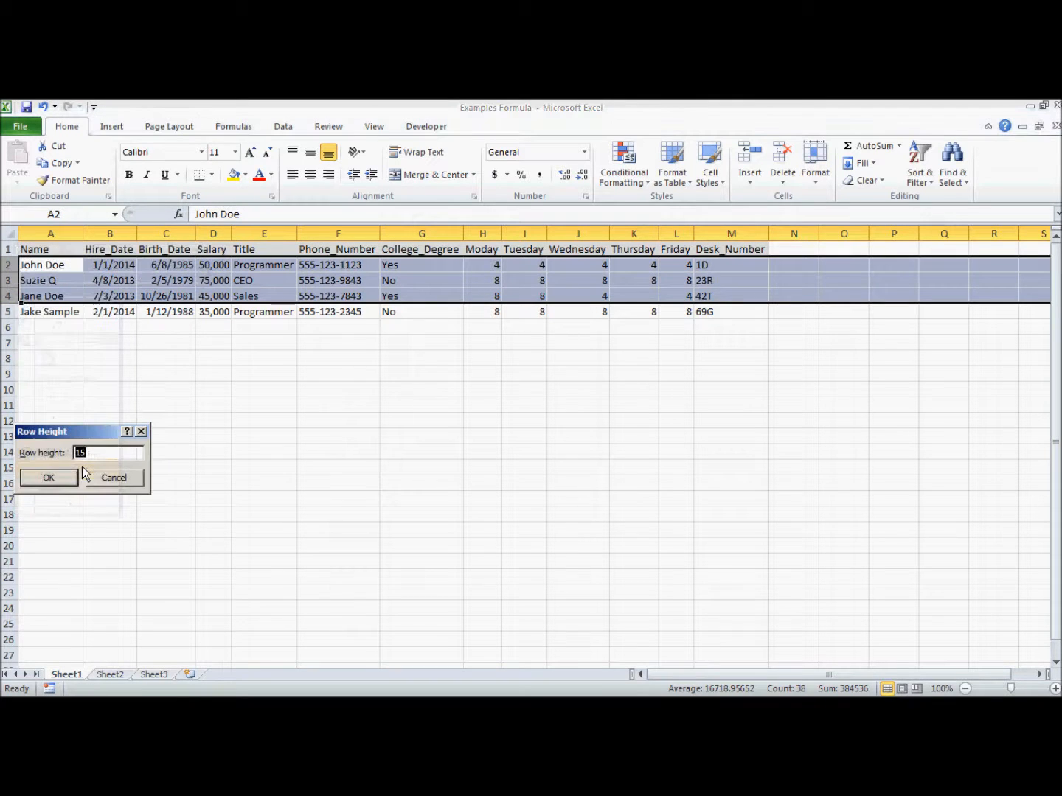
pyautogui.write('20')
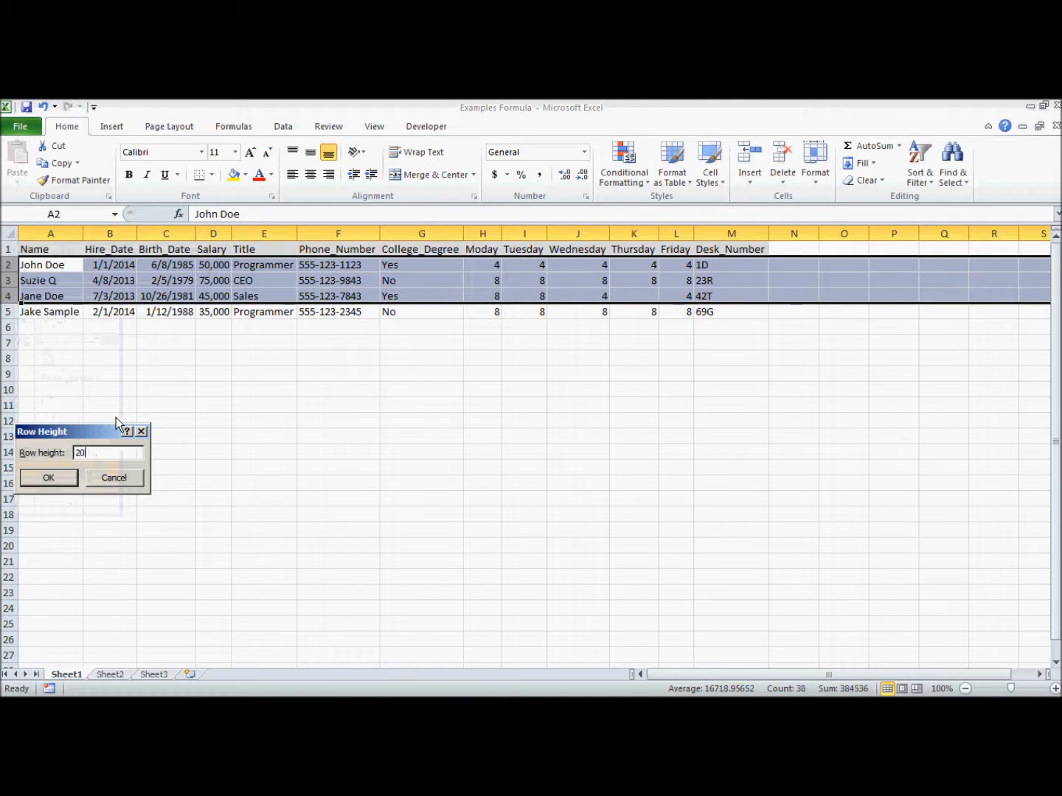
pyautogui.click(48, 477)
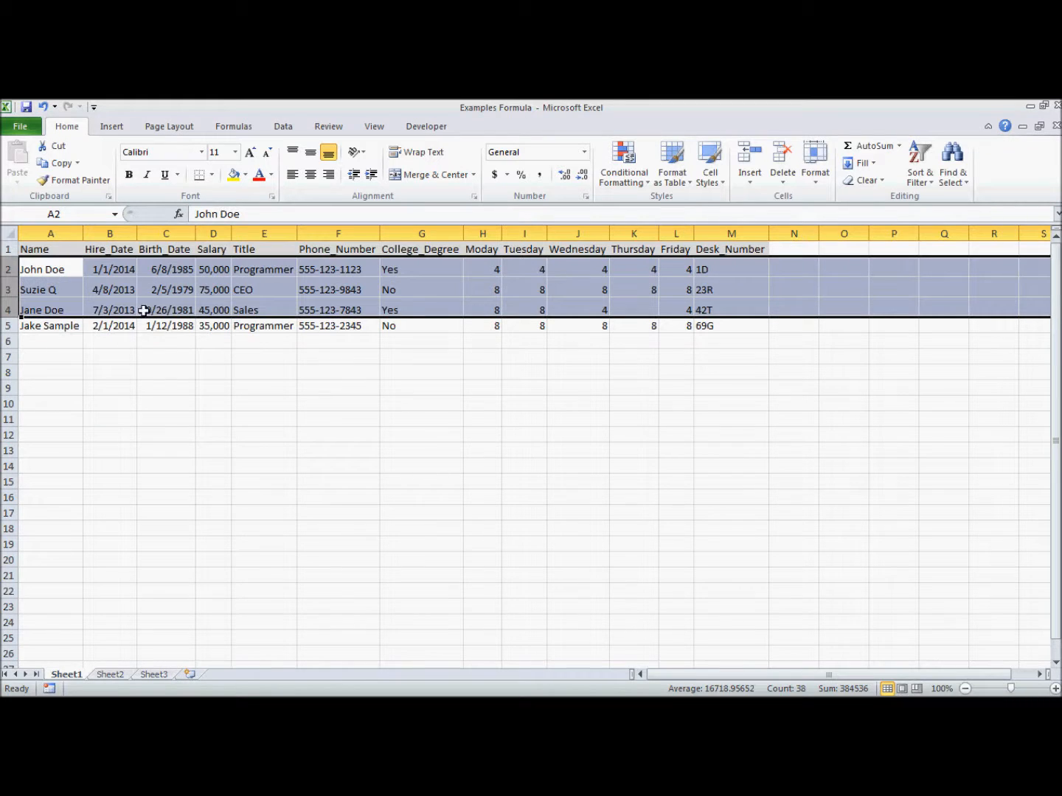
pyautogui.click(731, 325)
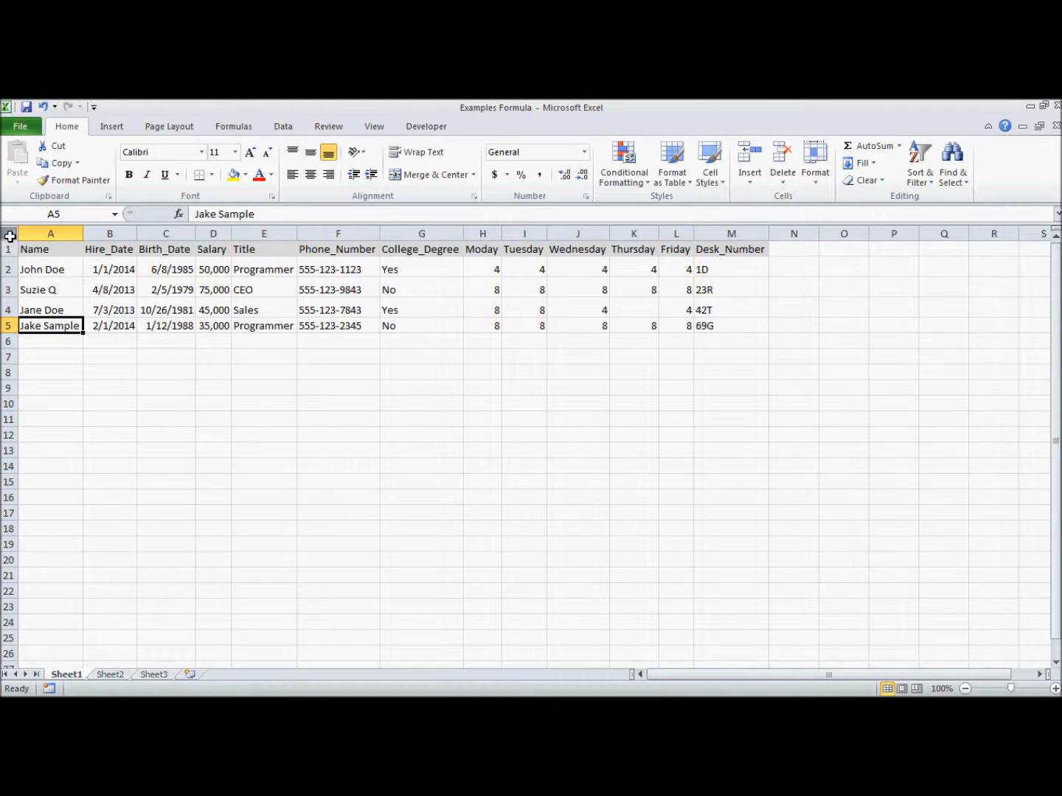
pyautogui.click(10, 234)
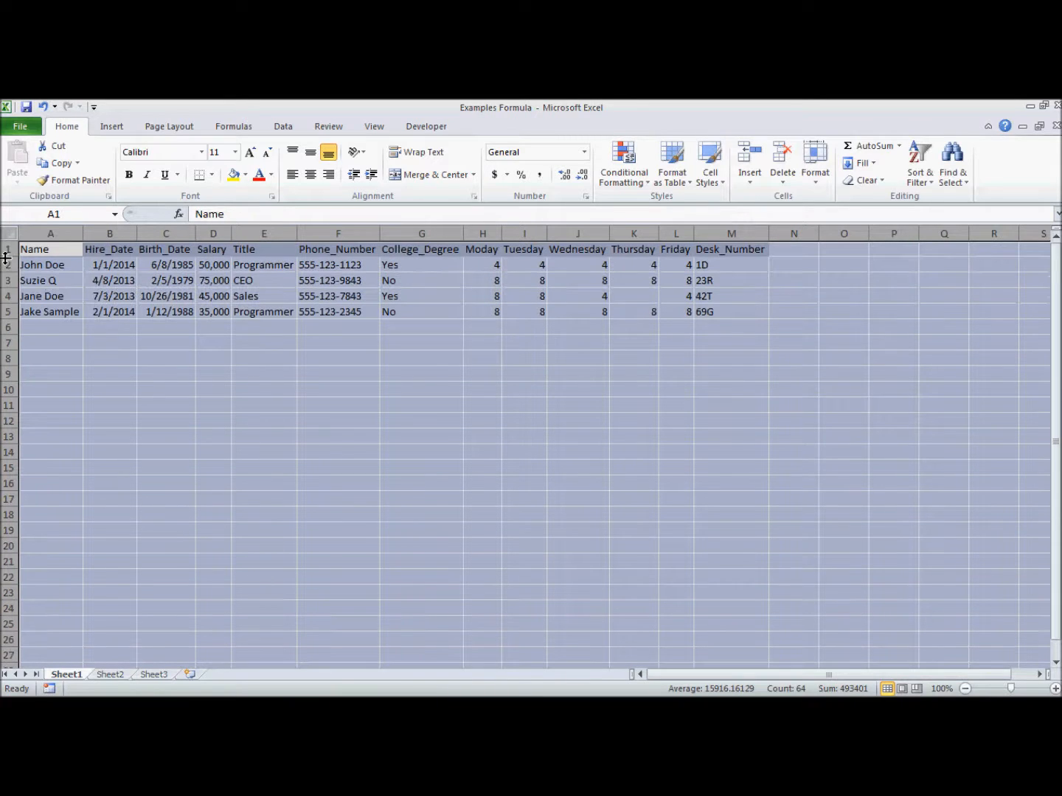
pyautogui.click(338, 326)
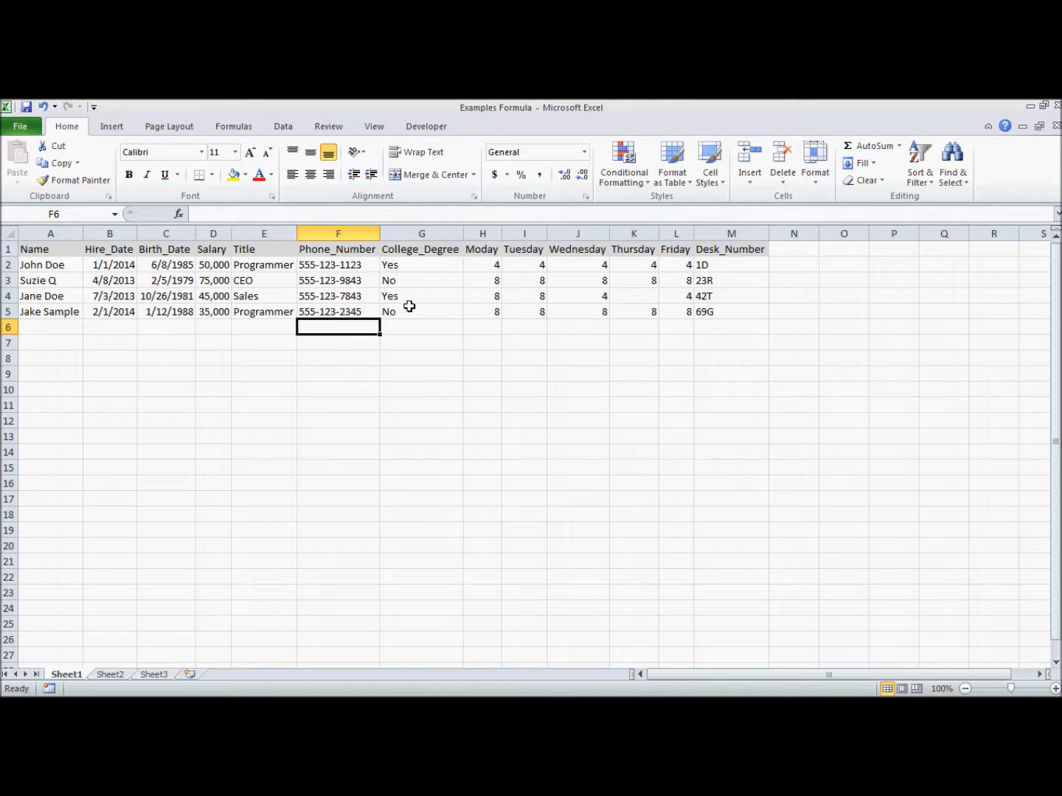
pyautogui.moveTo(439, 258)
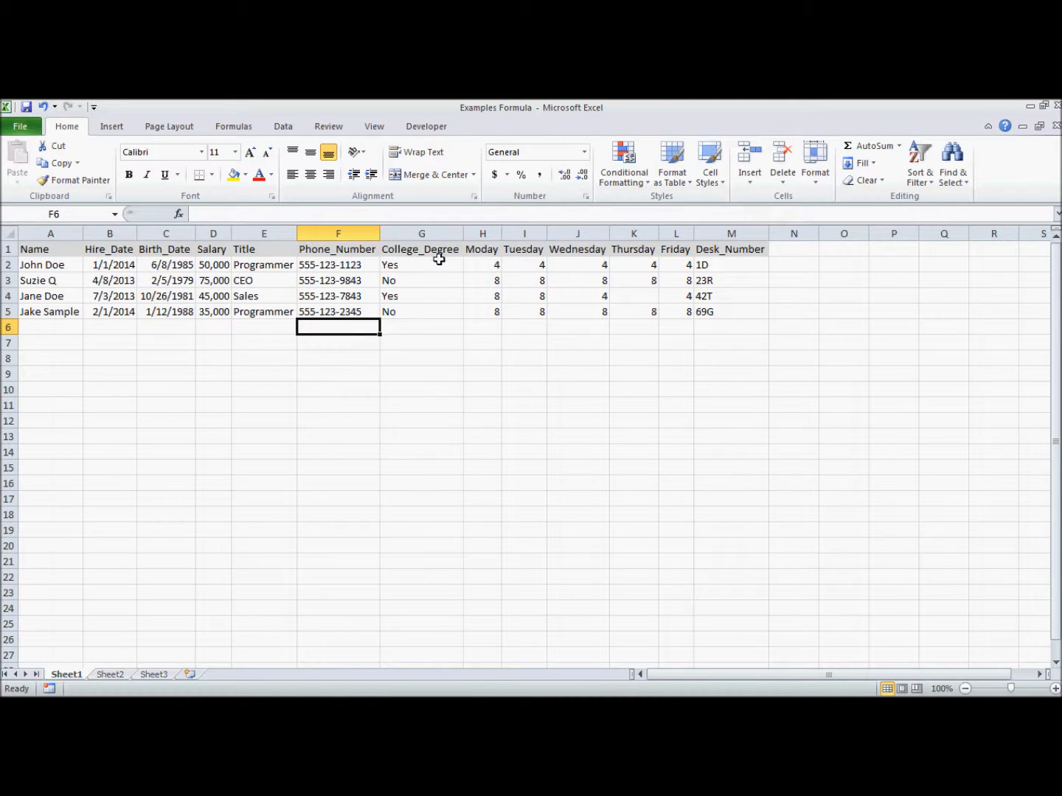
# Step: Narrow the College_Degree column G to about 6.86 width by dragging its border
pyautogui.click(421, 233)
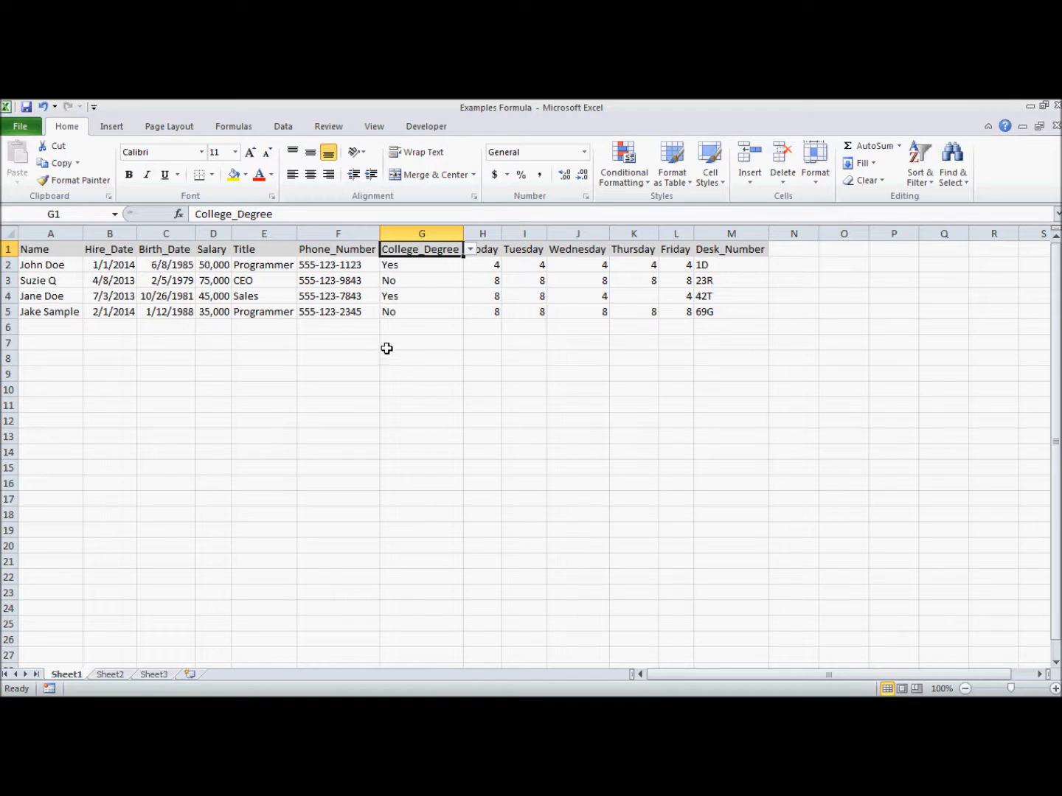
pyautogui.moveTo(434, 259)
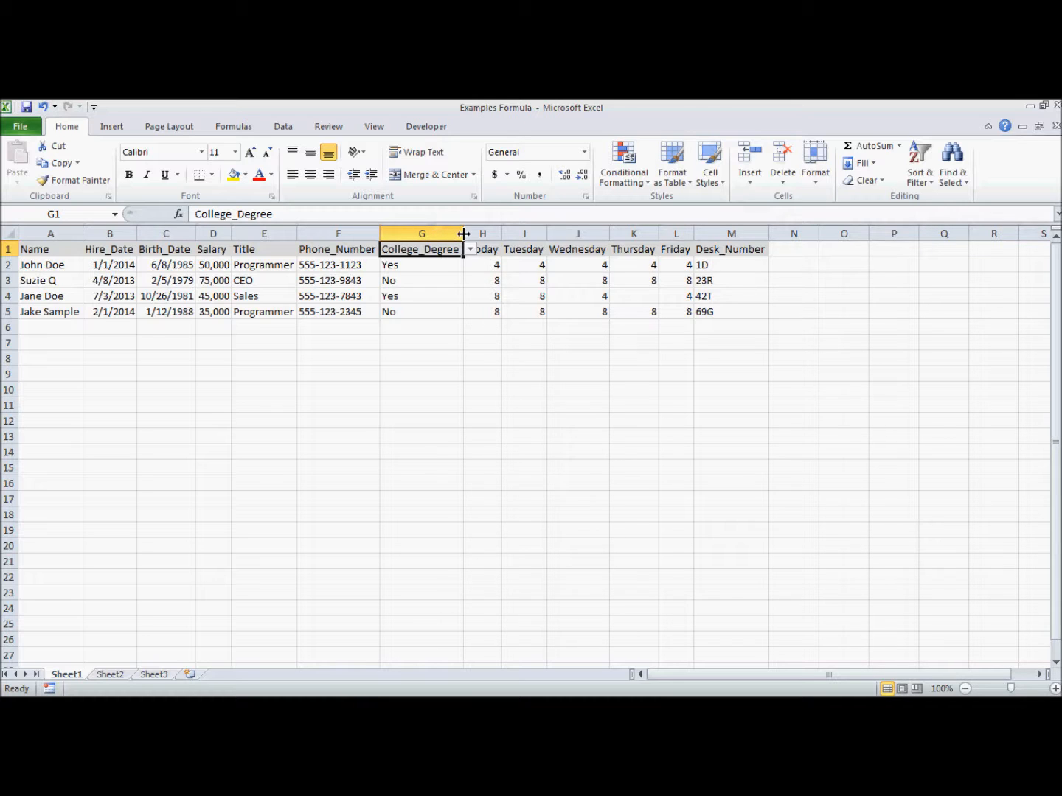
pyautogui.moveTo(462, 233); pyautogui.dragTo(421, 233)
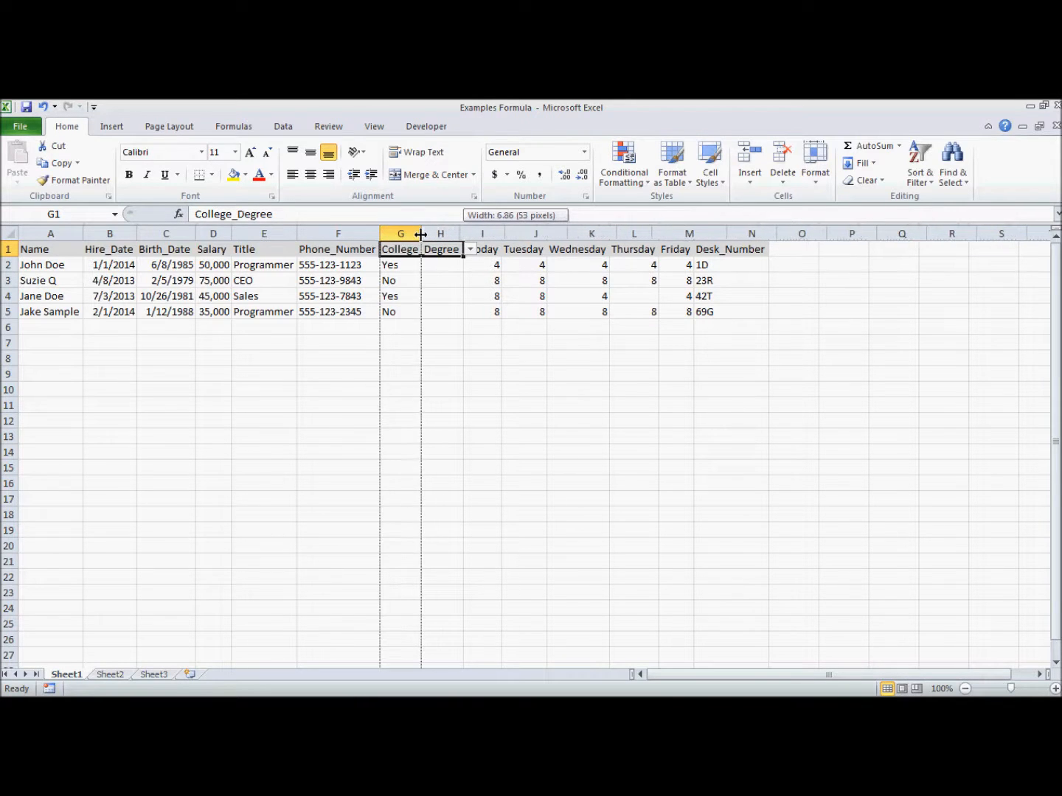
pyautogui.moveTo(422, 234); pyautogui.dragTo(422, 233)
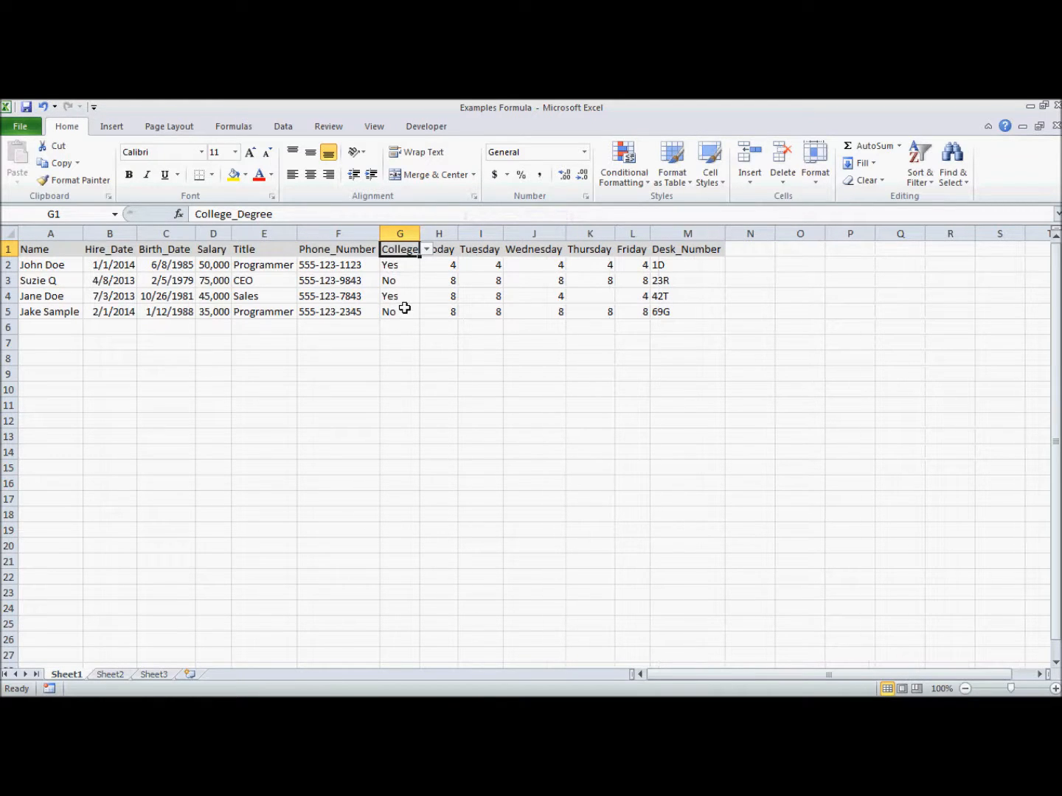
pyautogui.moveTo(746, 278)
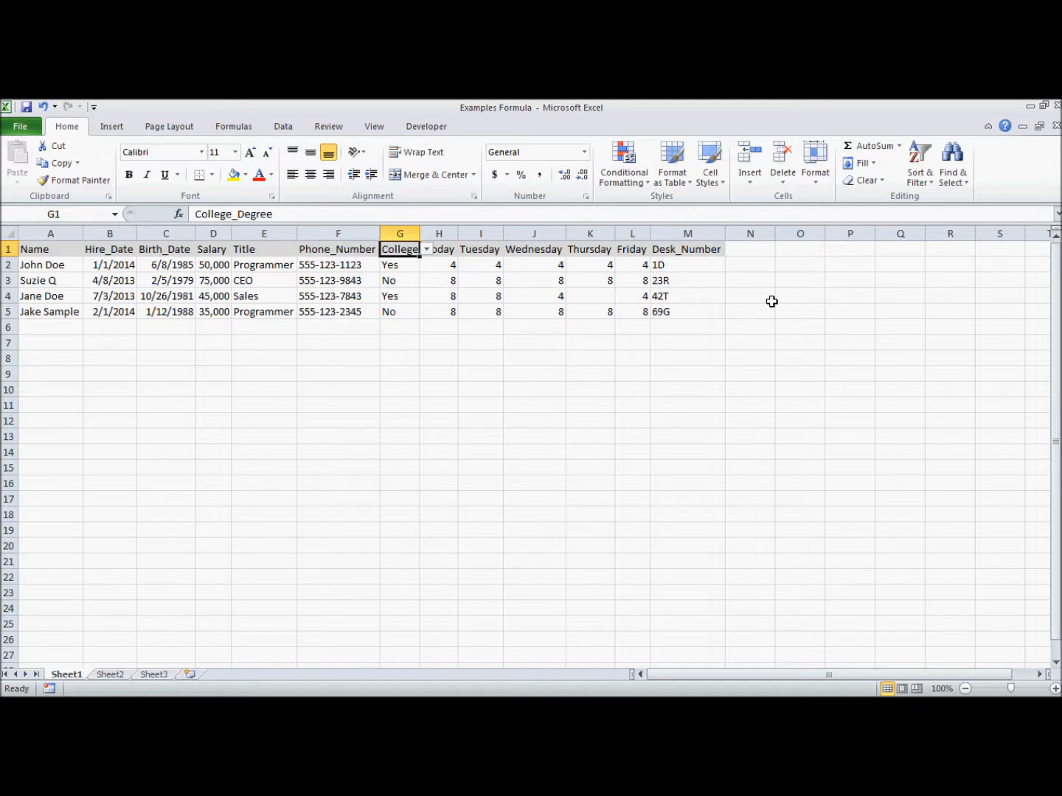
pyautogui.moveTo(768, 301)
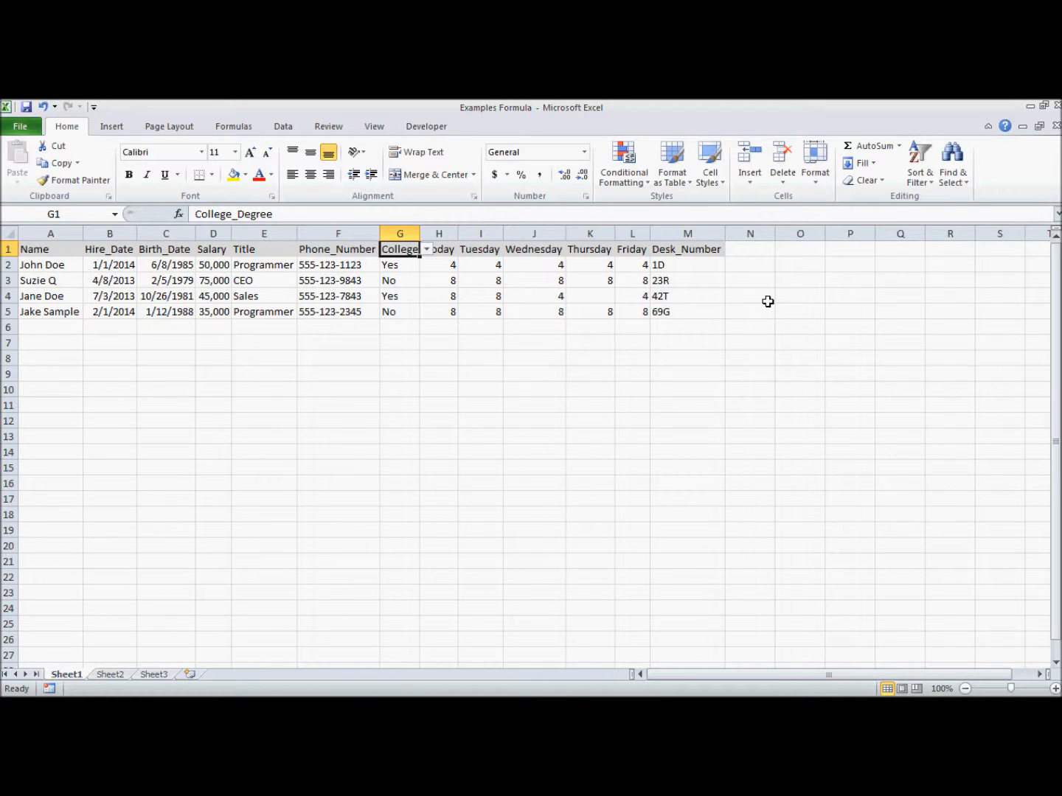